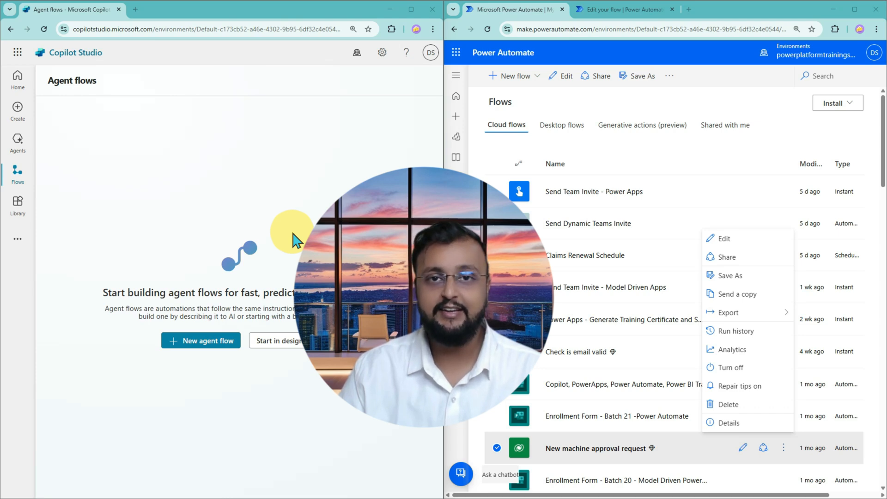
mouse_move(31, 68)
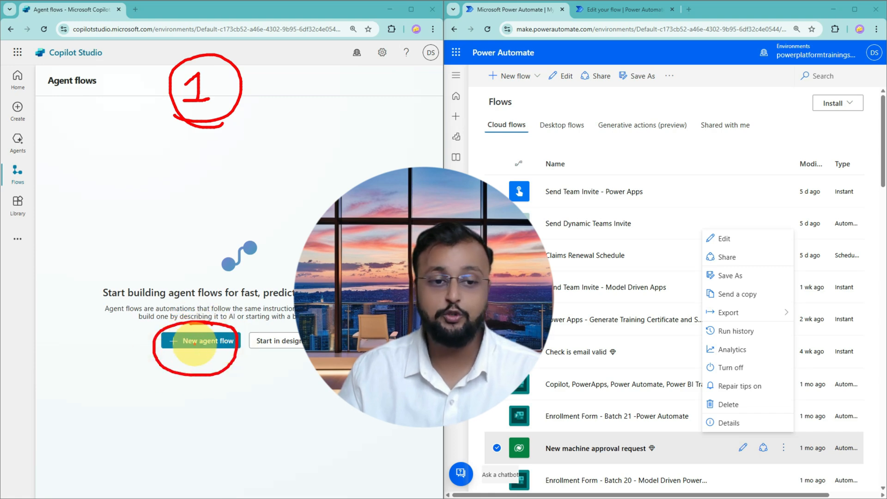
Step: Begin a new agent flow, reaching the create-a-new-flow page with example suggestions
click(202, 340)
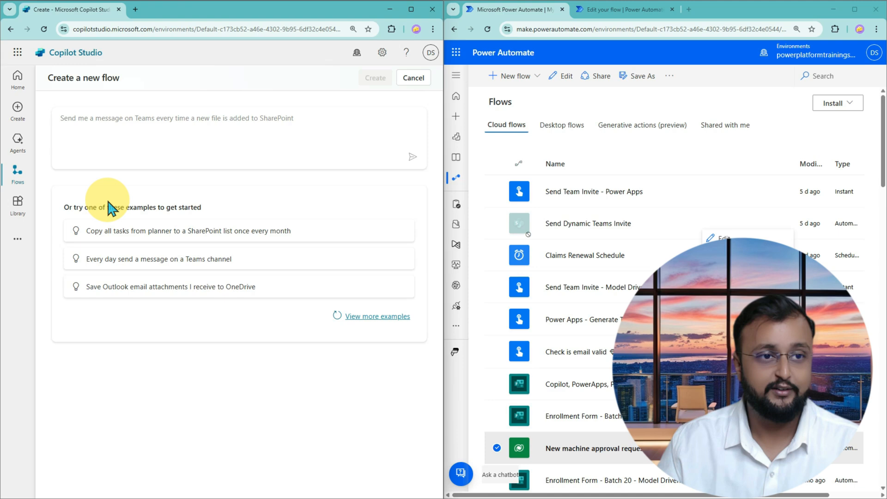
mouse_move(129, 121)
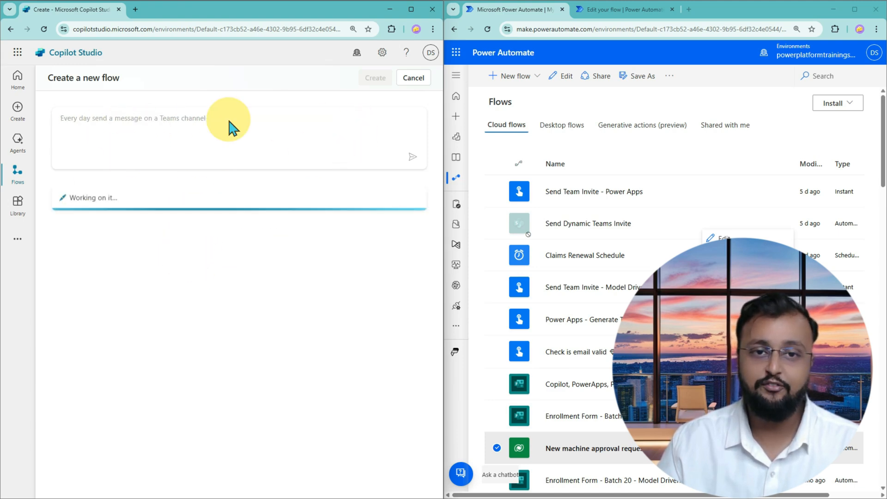
mouse_move(337, 255)
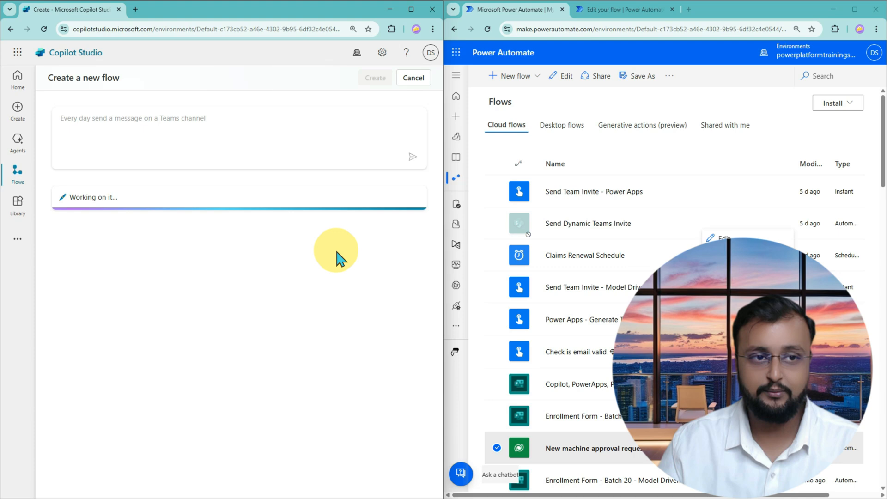
mouse_move(363, 253)
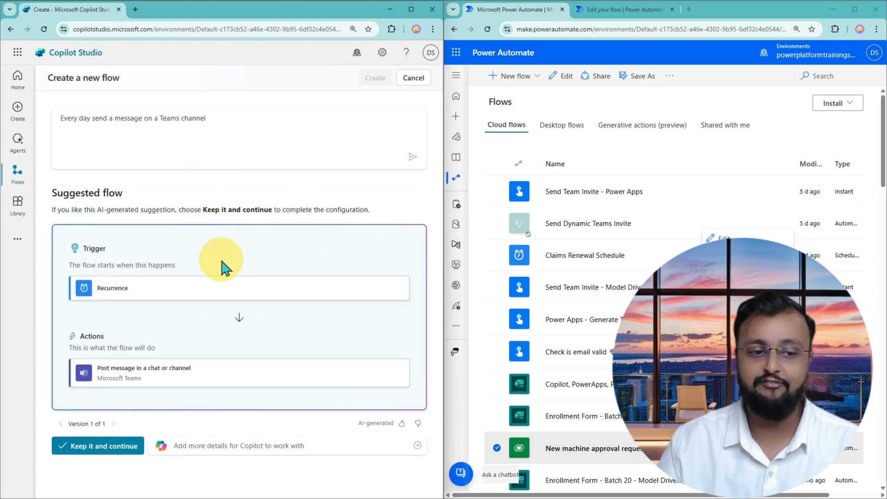
mouse_move(165, 229)
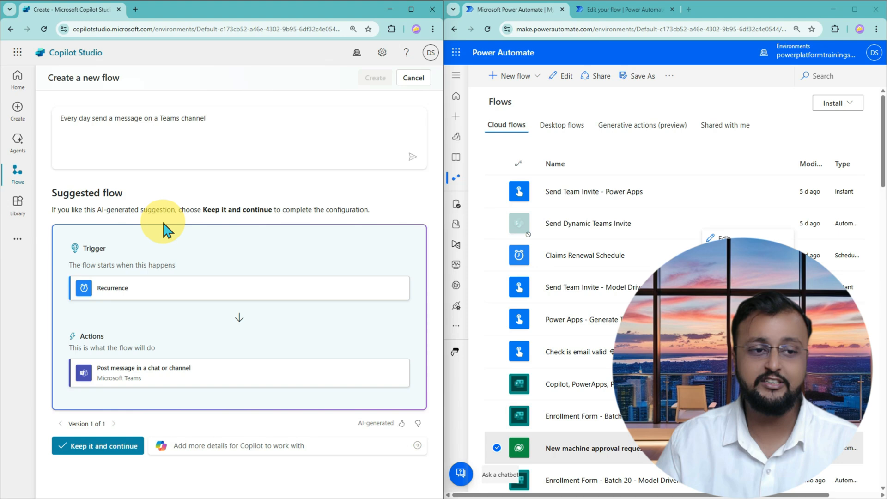
mouse_move(147, 384)
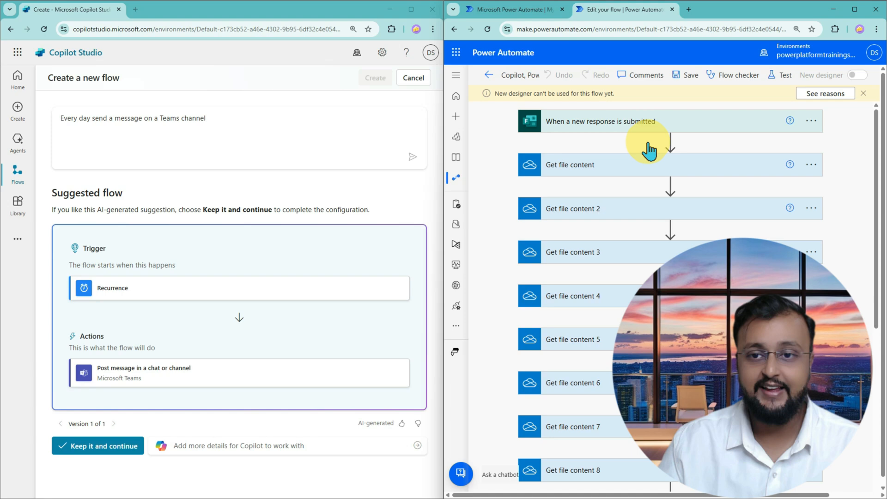
scroll(down, 3)
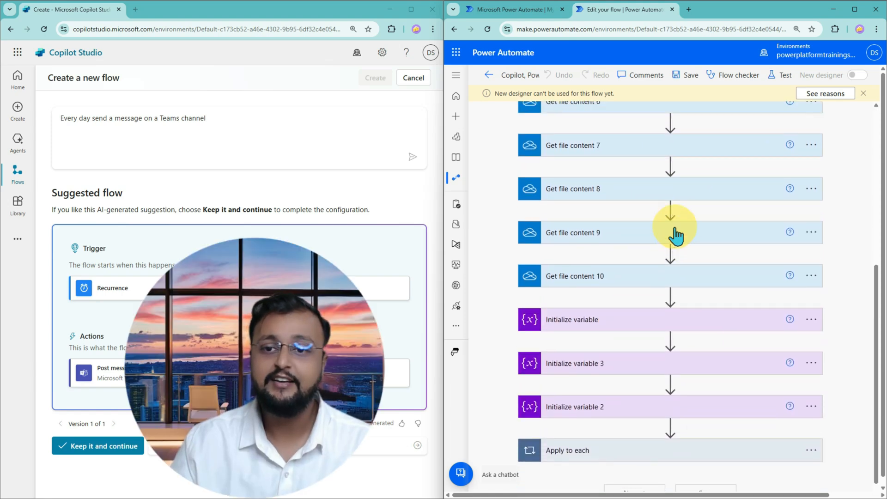
scroll(up, 3)
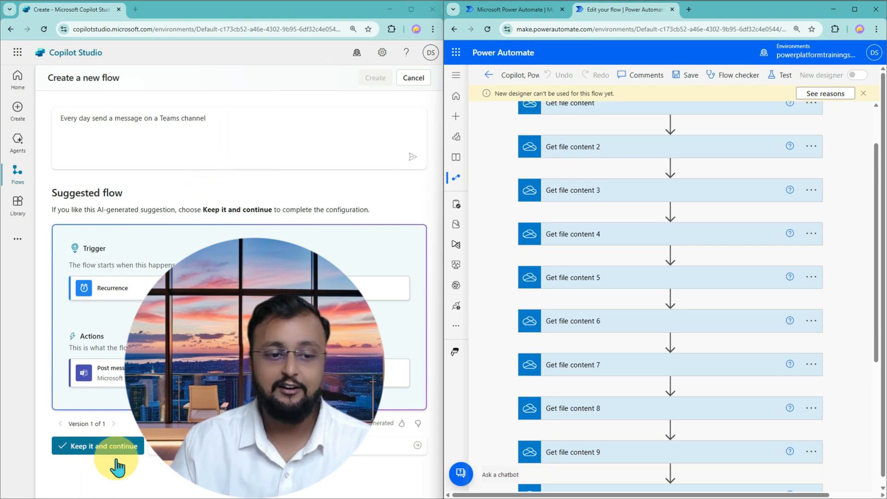
Step: Keep the suggested Recurrence-to-Teams flow and create it with its Microsoft Teams connection
click(101, 446)
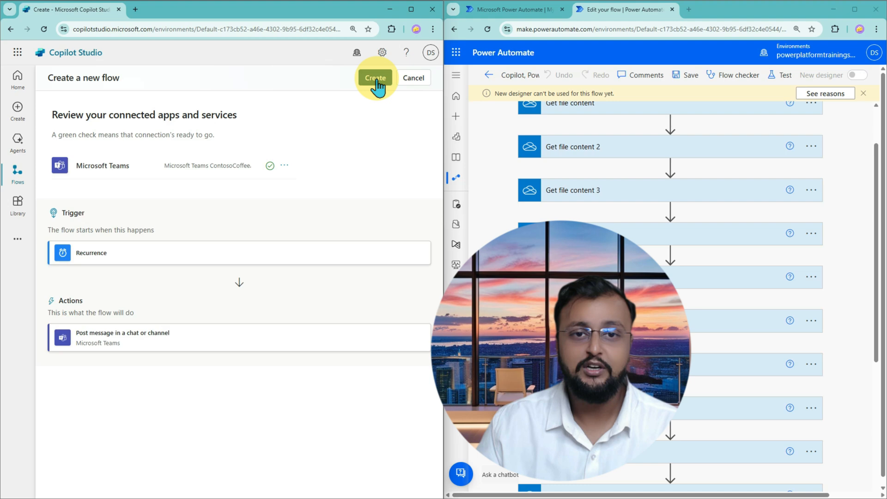
click(375, 77)
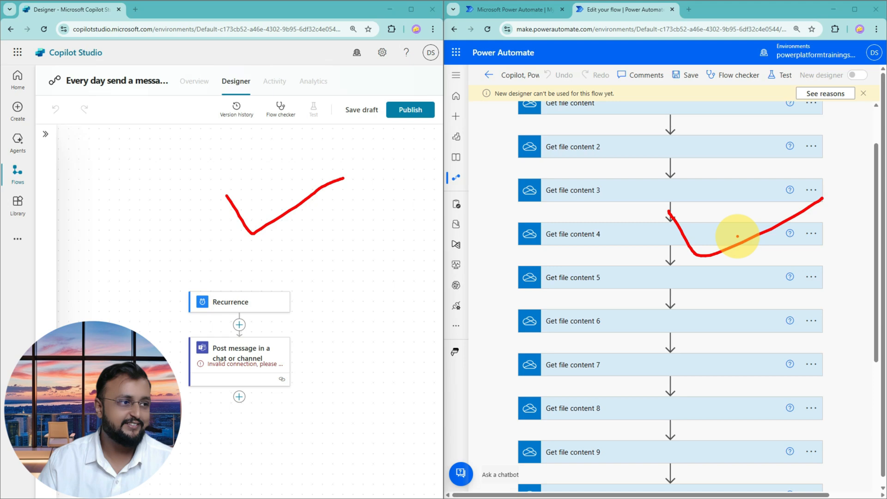
mouse_move(639, 237)
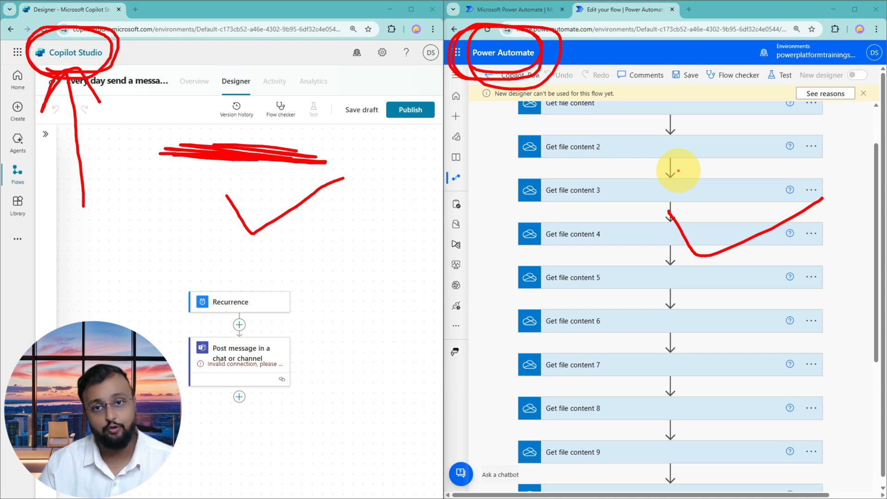
mouse_move(372, 159)
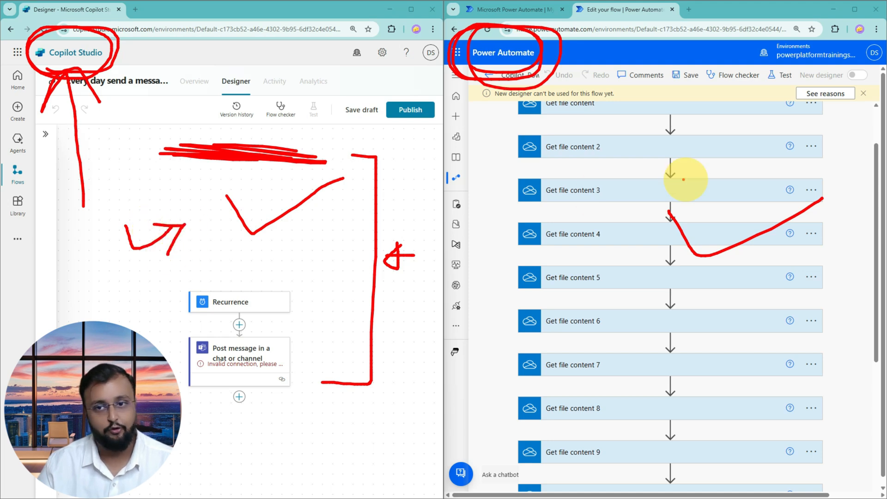
mouse_move(817, 159)
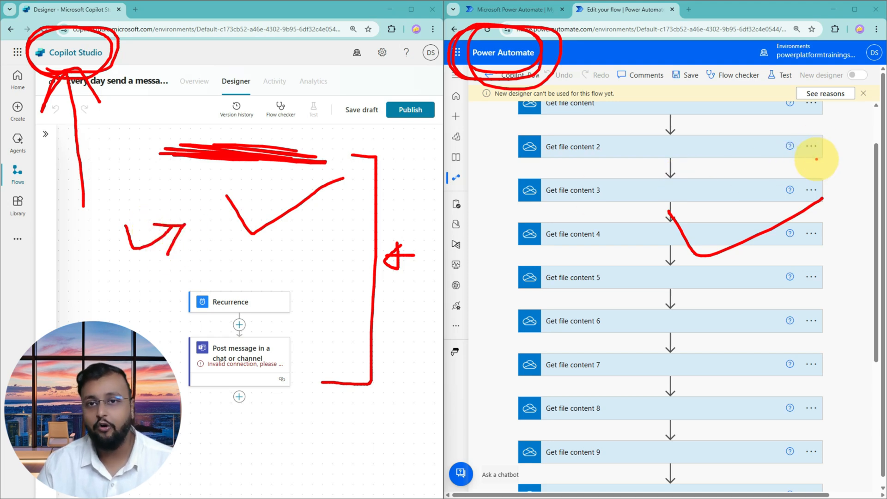
mouse_move(865, 166)
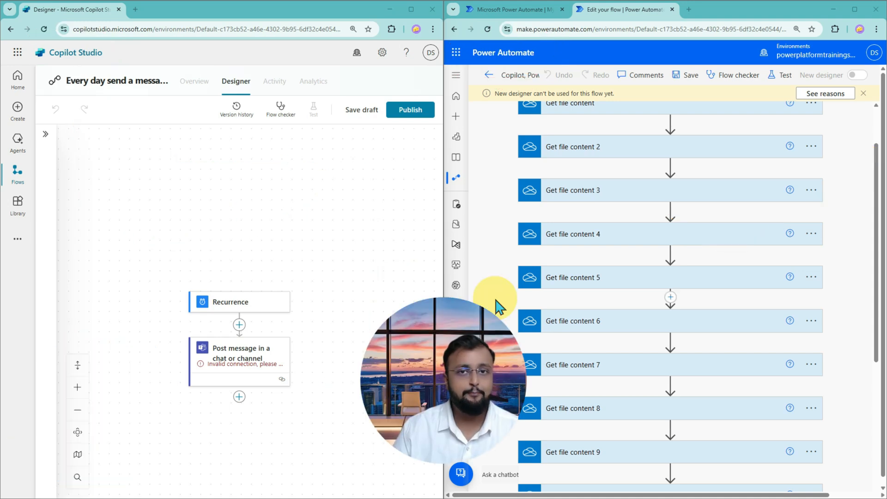
mouse_move(143, 123)
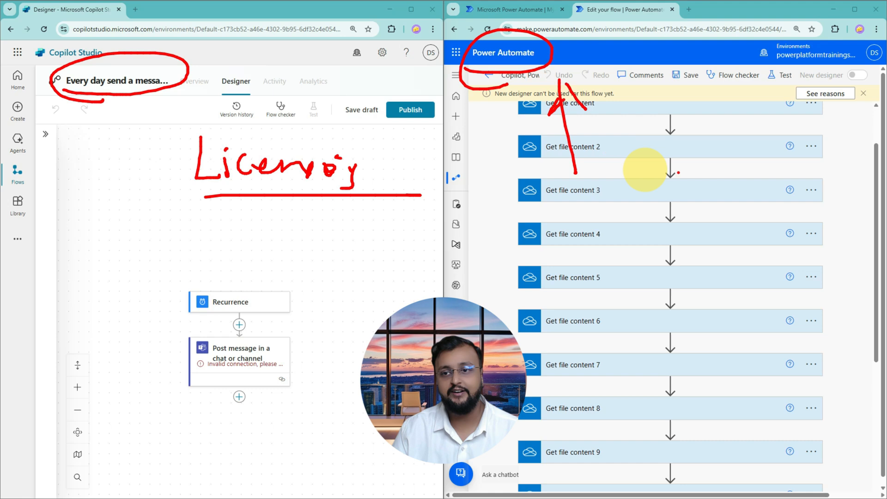
mouse_move(202, 232)
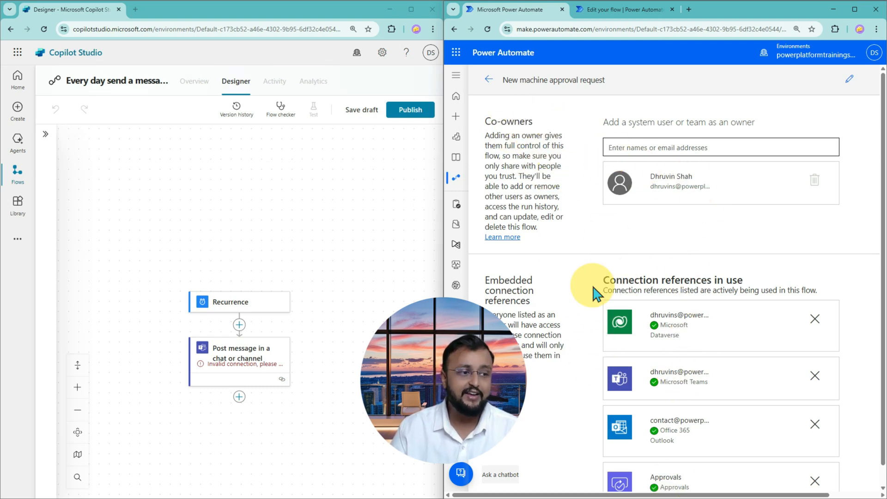
mouse_move(273, 288)
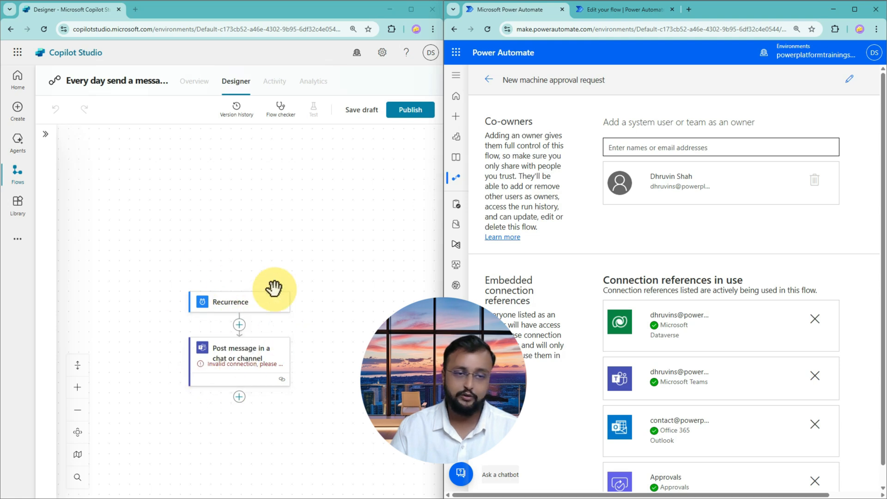
mouse_move(214, 327)
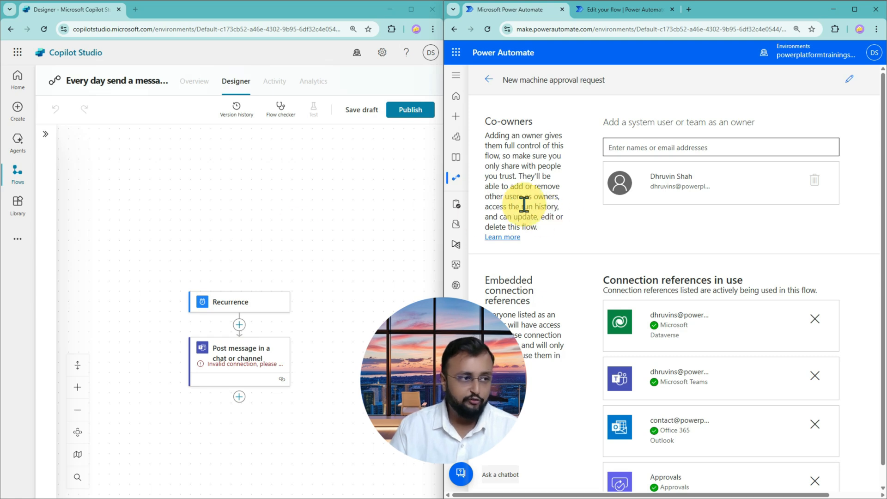
mouse_move(610, 235)
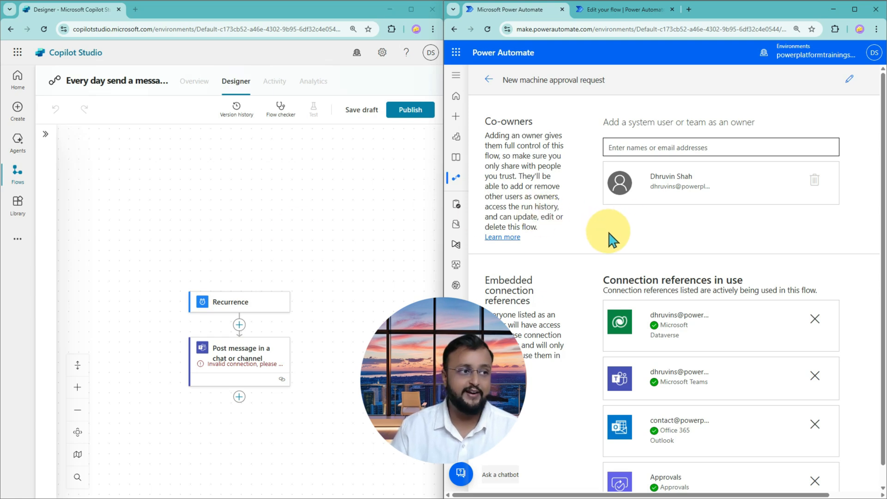